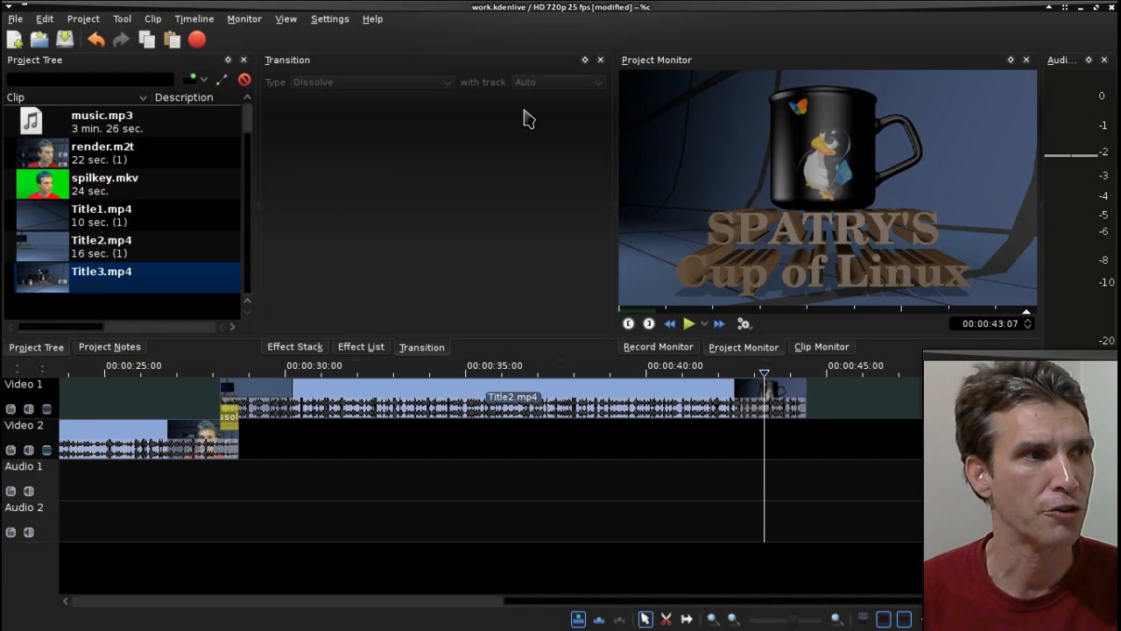
pyautogui.moveTo(319, 32)
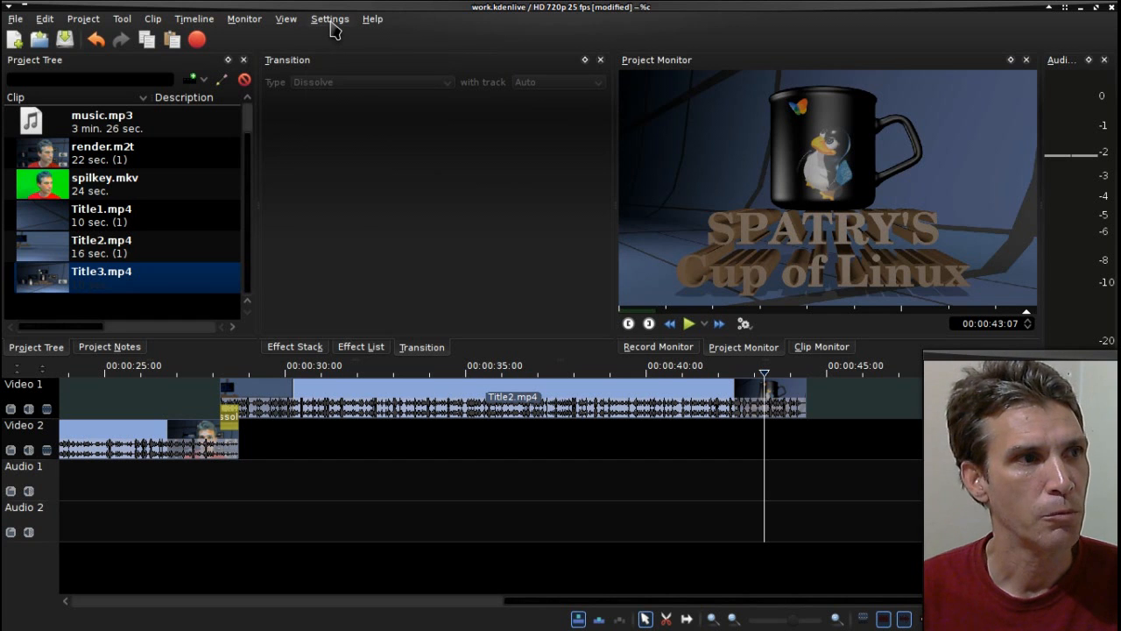
# Launch the Add-On Installer via Settings > Download New Render Profiles
pyautogui.click(329, 18)
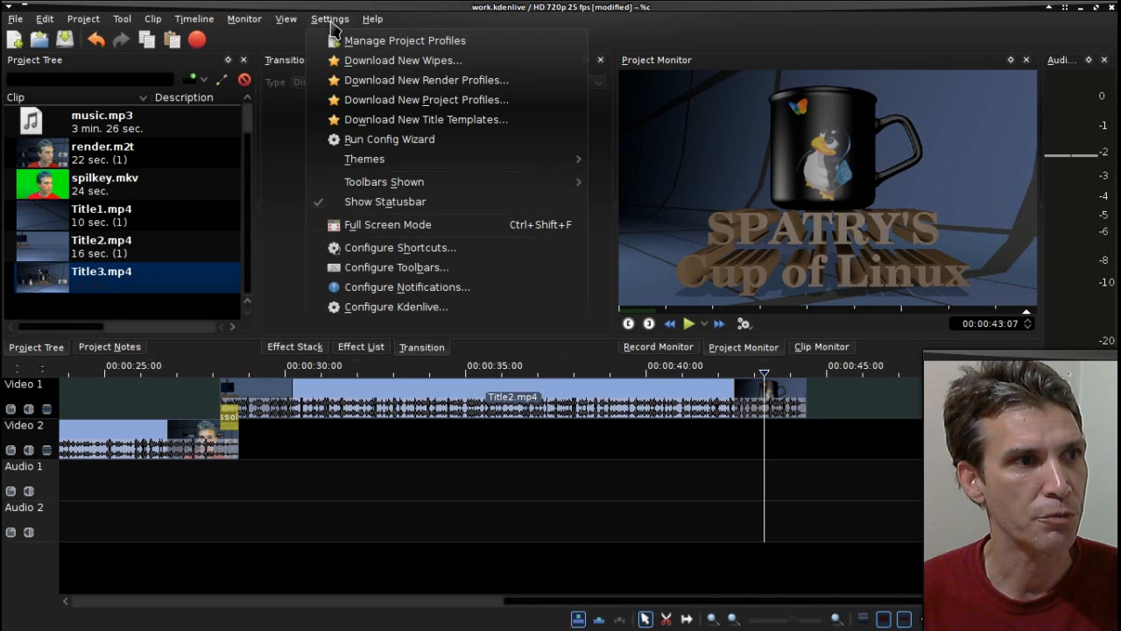
pyautogui.moveTo(389, 73)
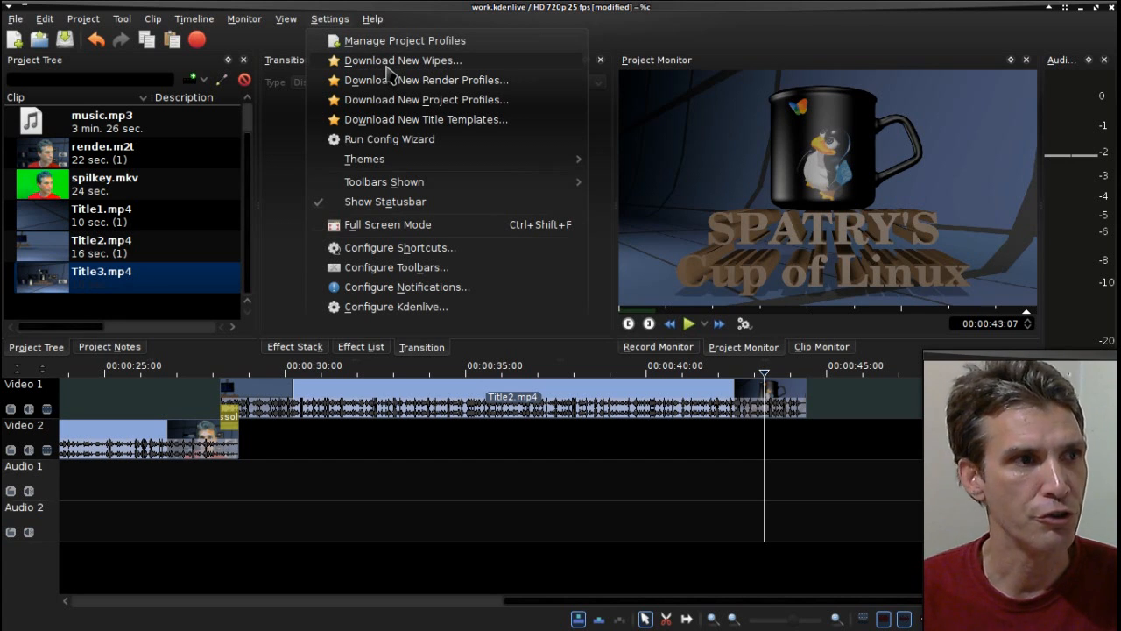
pyautogui.moveTo(403, 98)
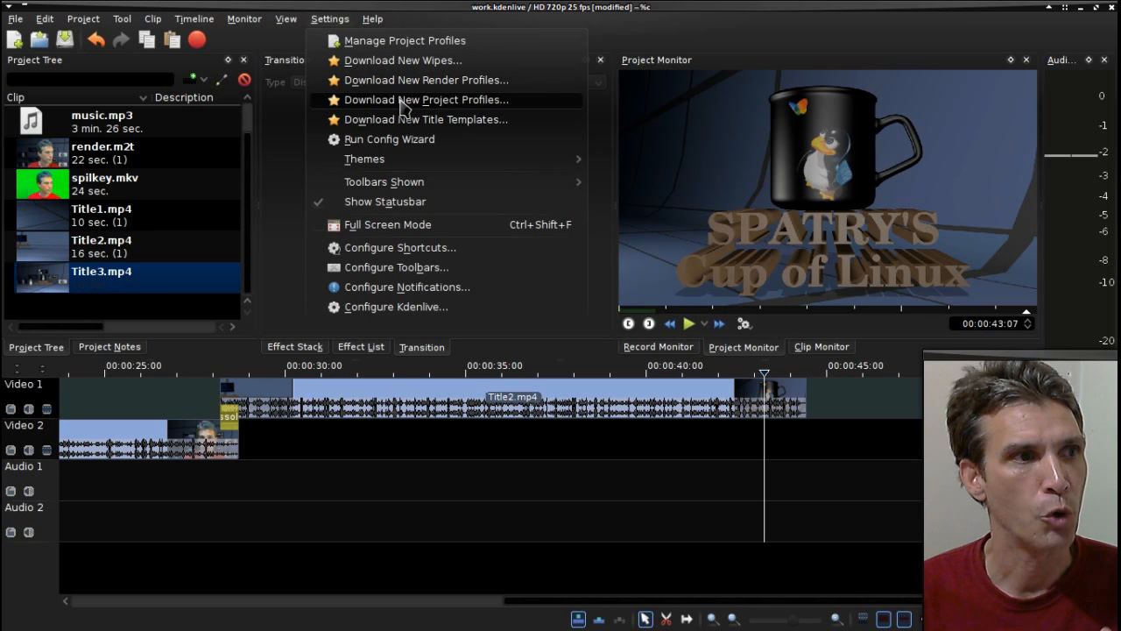
pyautogui.moveTo(405, 120)
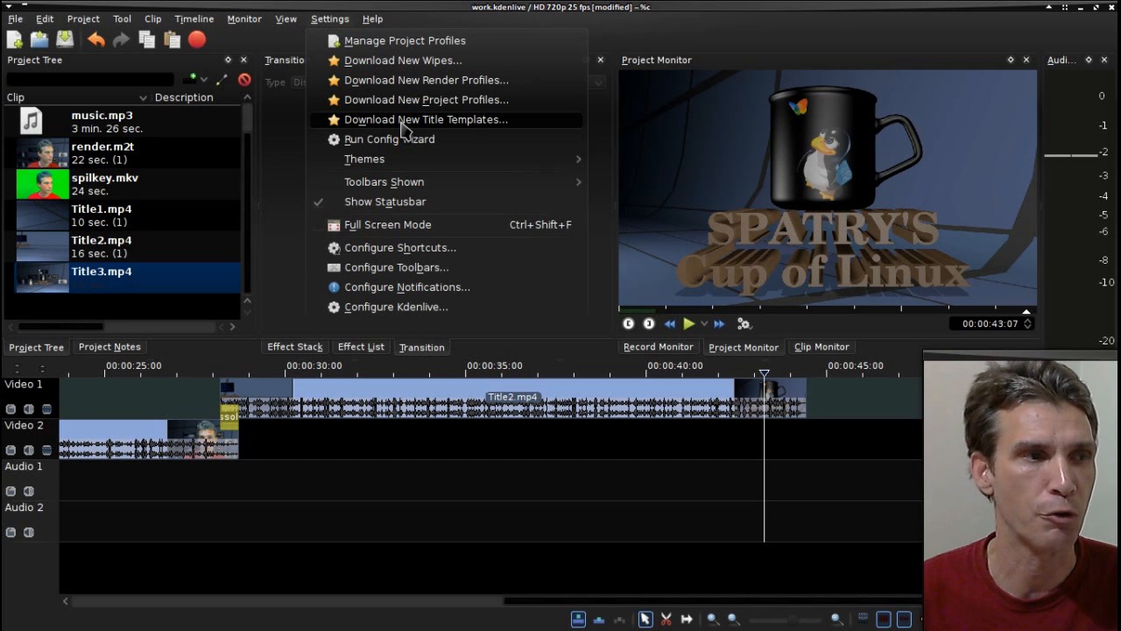
pyautogui.moveTo(417, 91)
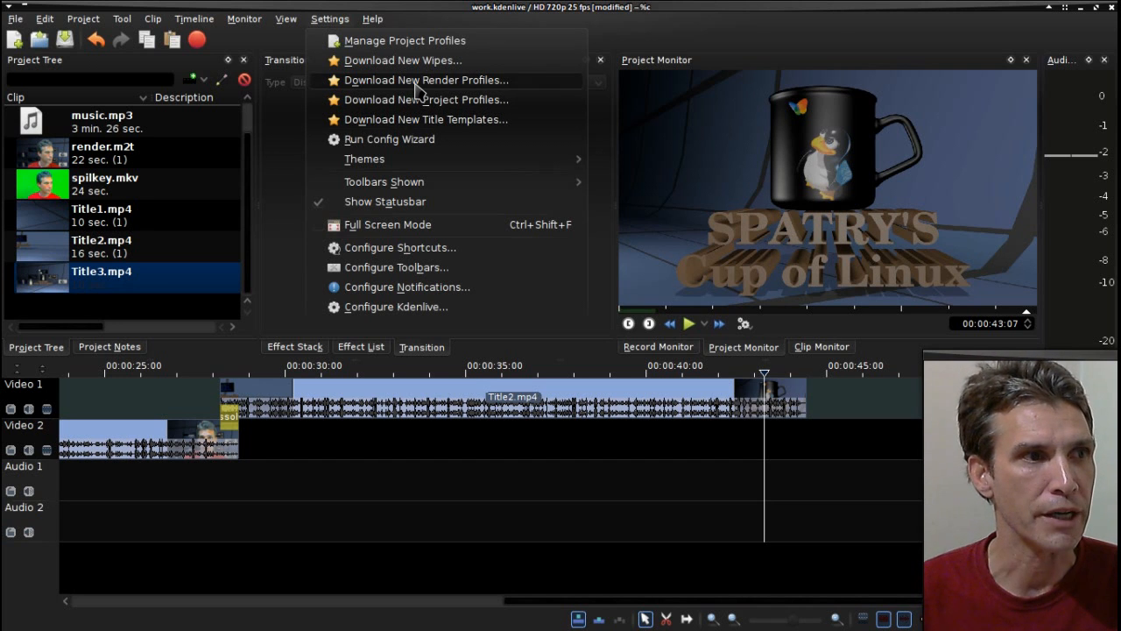
pyautogui.click(424, 80)
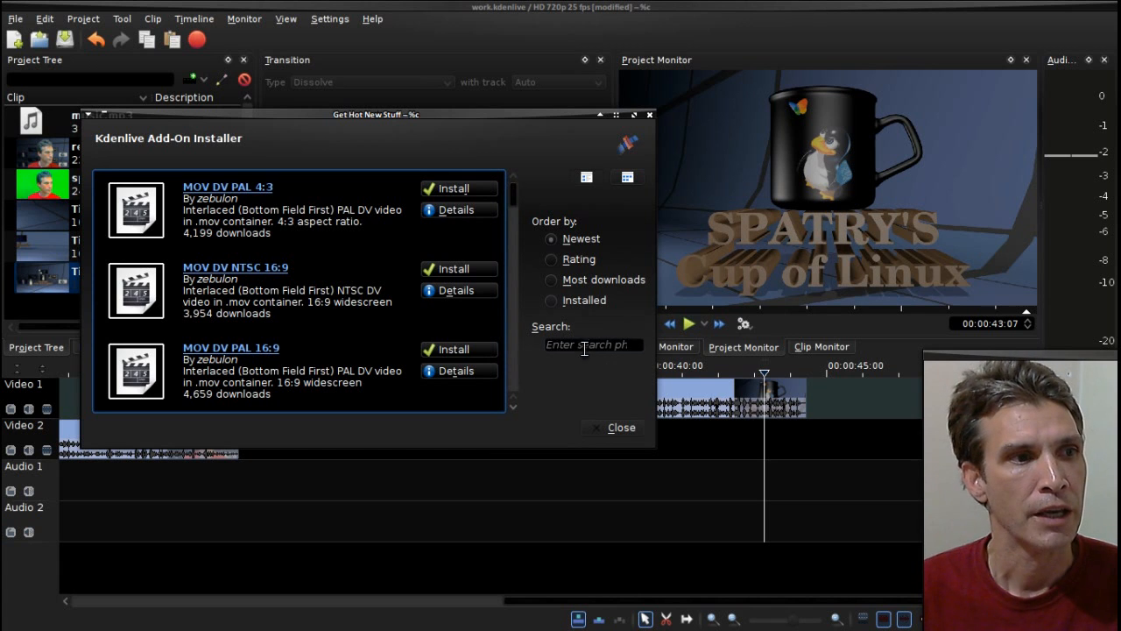
# Search the add-on catalogue for 'youtube' and browse the matching render profiles
pyautogui.click(592, 343)
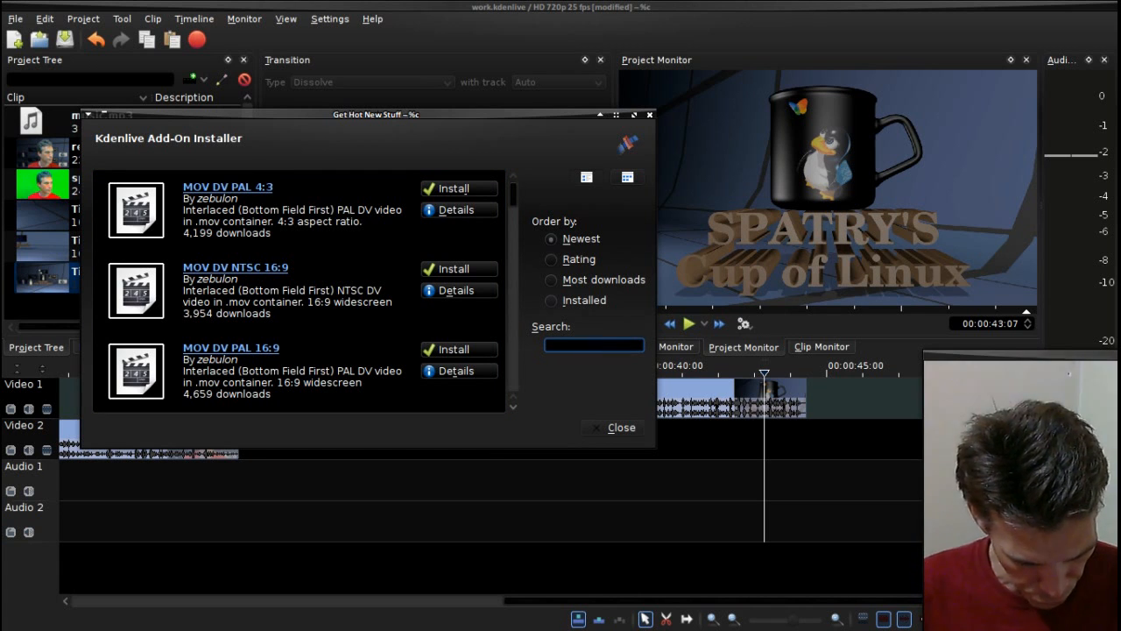
pyautogui.write('youtube')
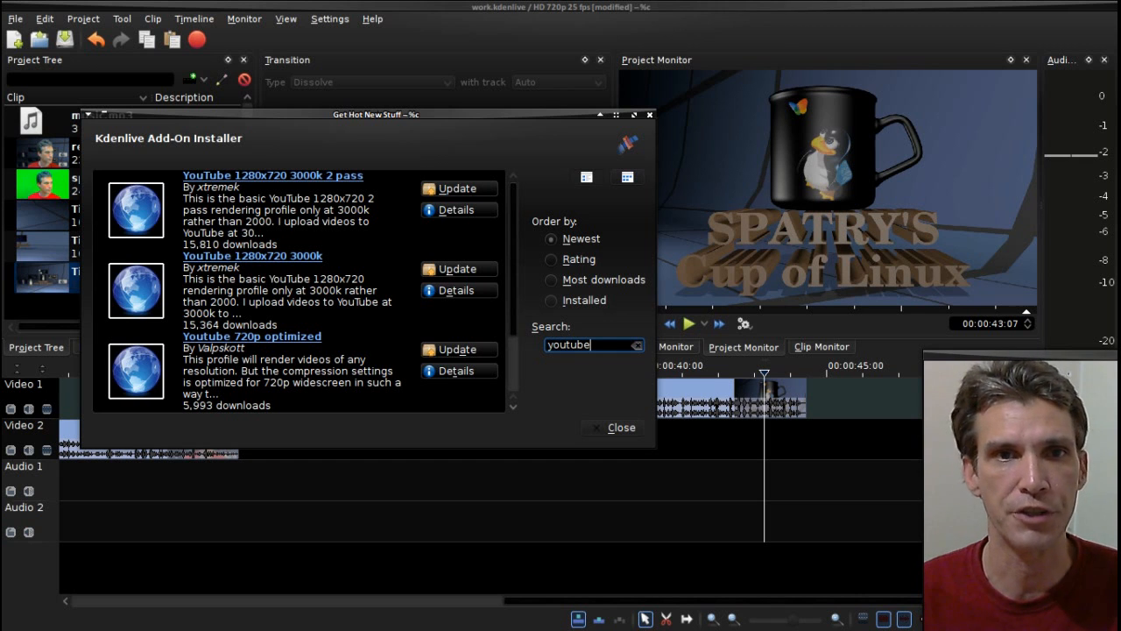
pyautogui.scroll(-3)
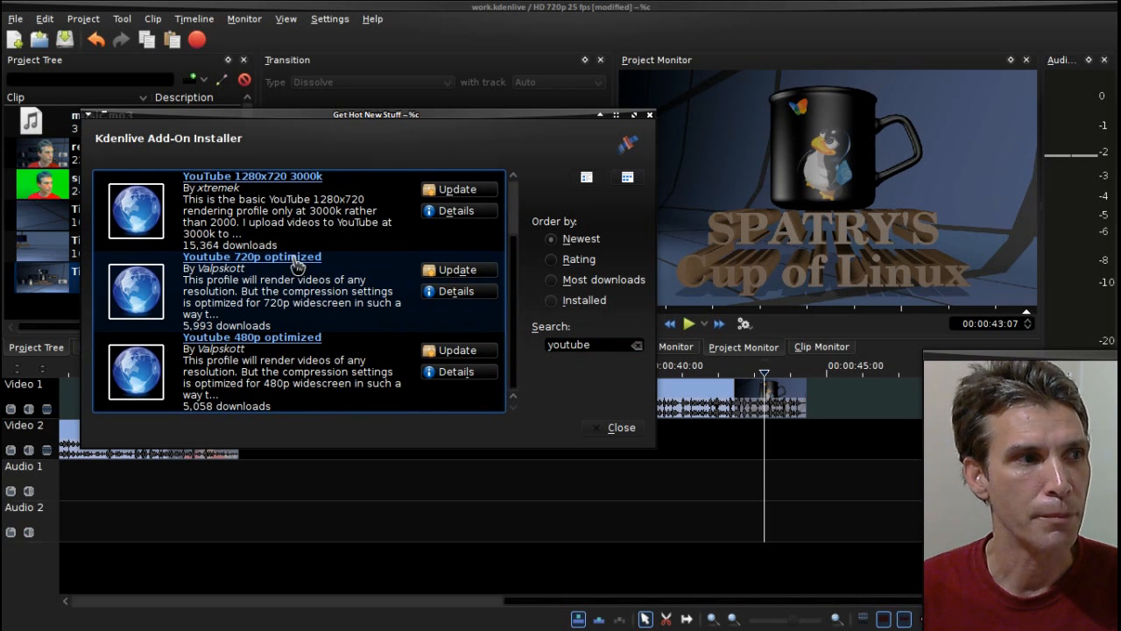
pyautogui.moveTo(171, 294)
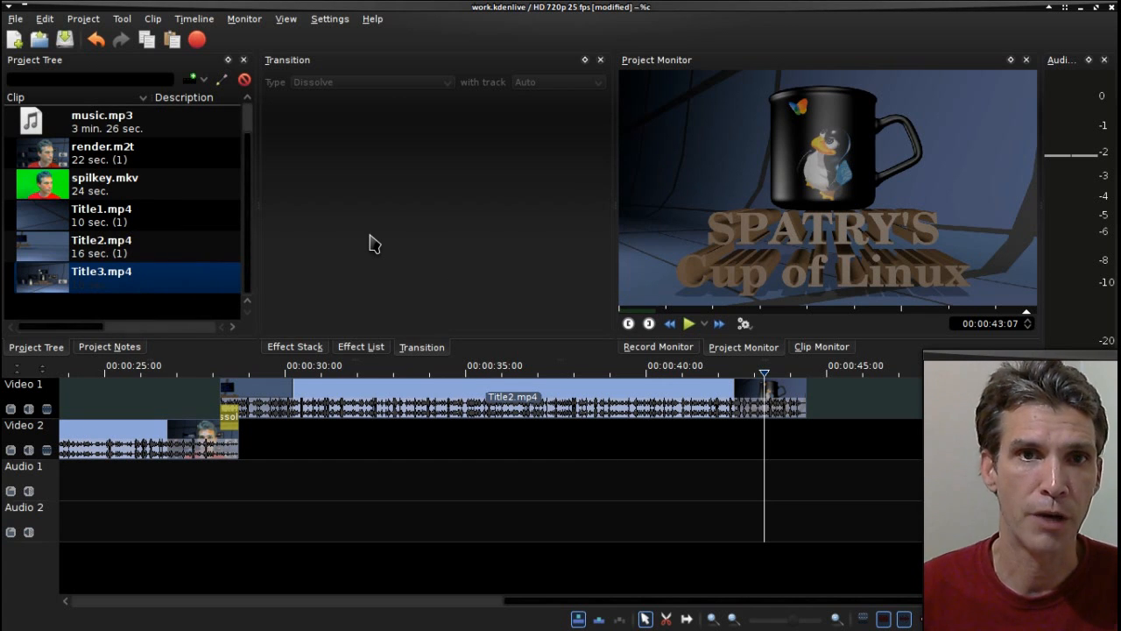
pyautogui.moveTo(249, 40)
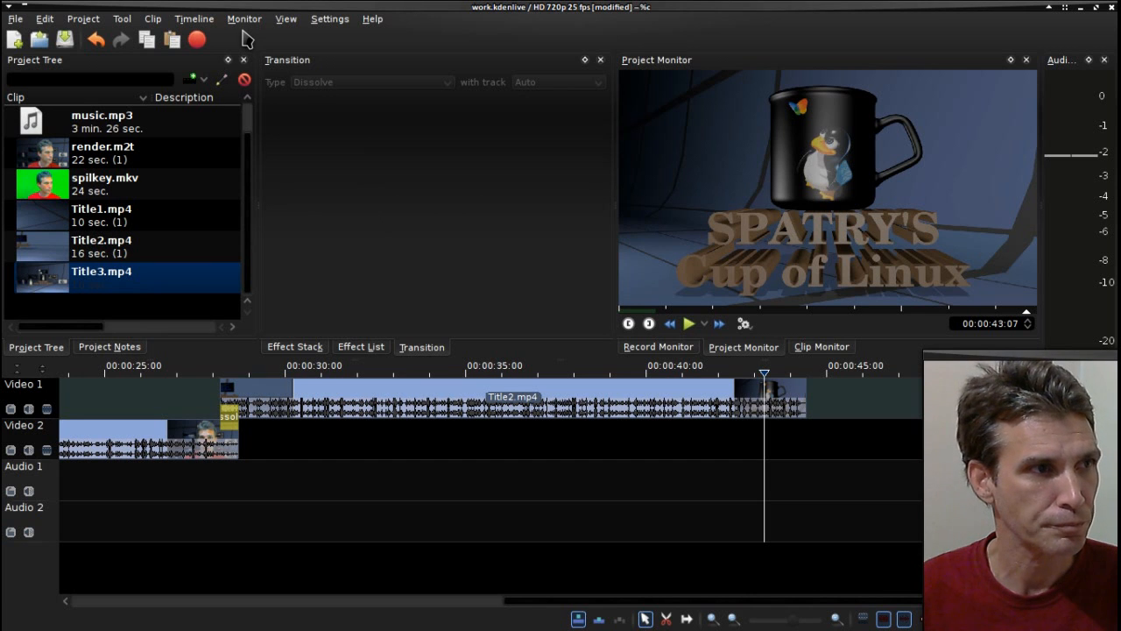
# Start Render Project from the toolbar and move the Rendering dialog leftward
pyautogui.click(197, 40)
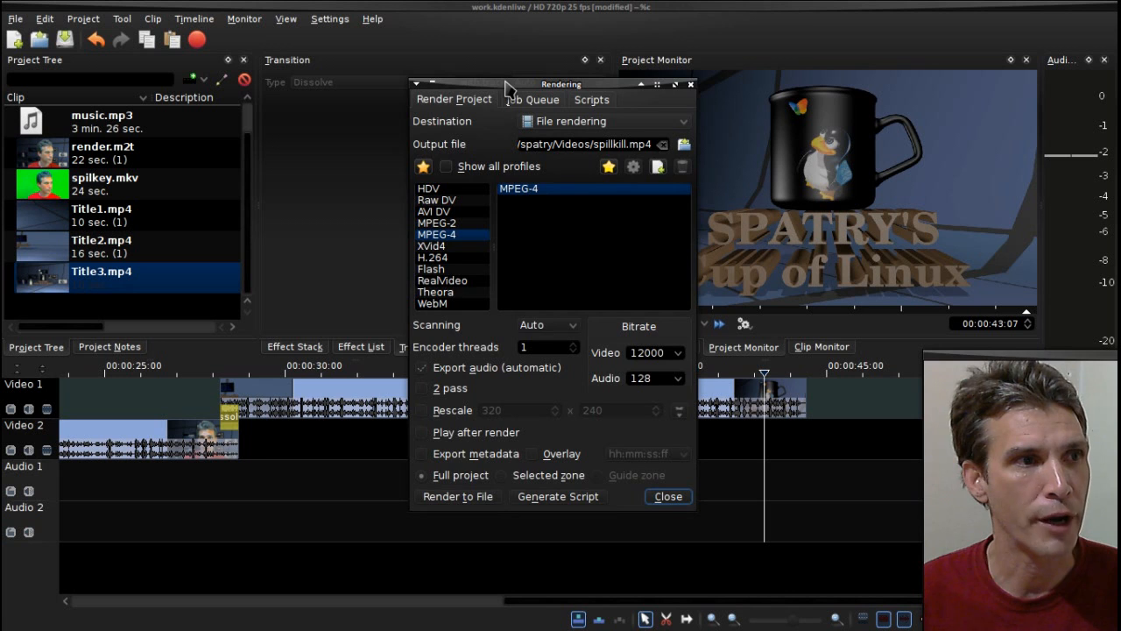
pyautogui.moveTo(561, 84); pyautogui.dragTo(387, 84)
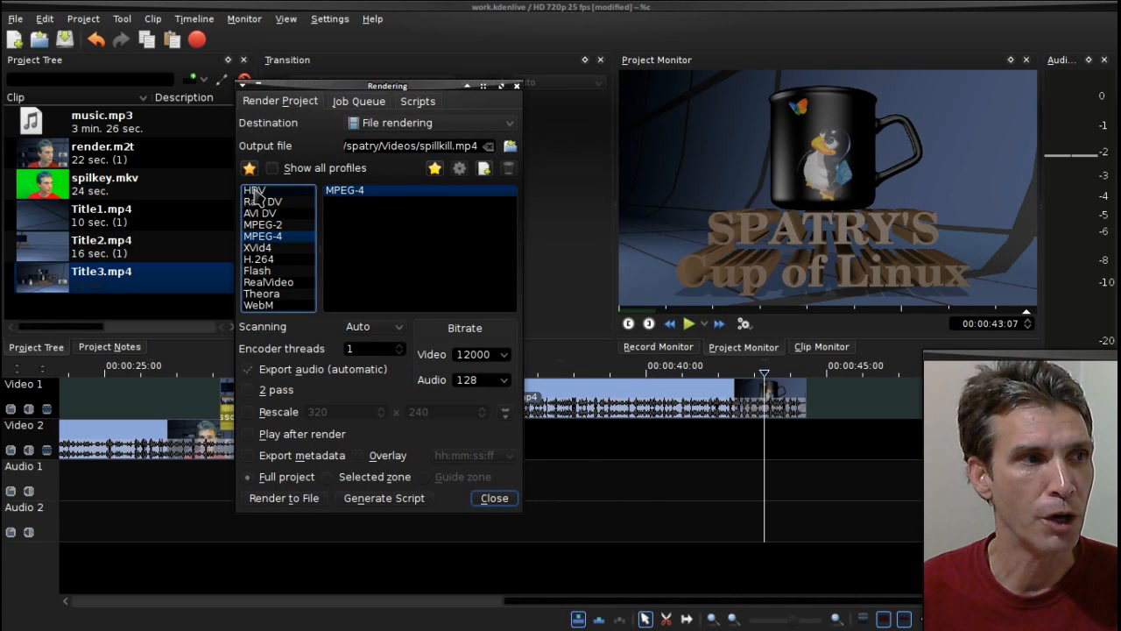
pyautogui.click(256, 189)
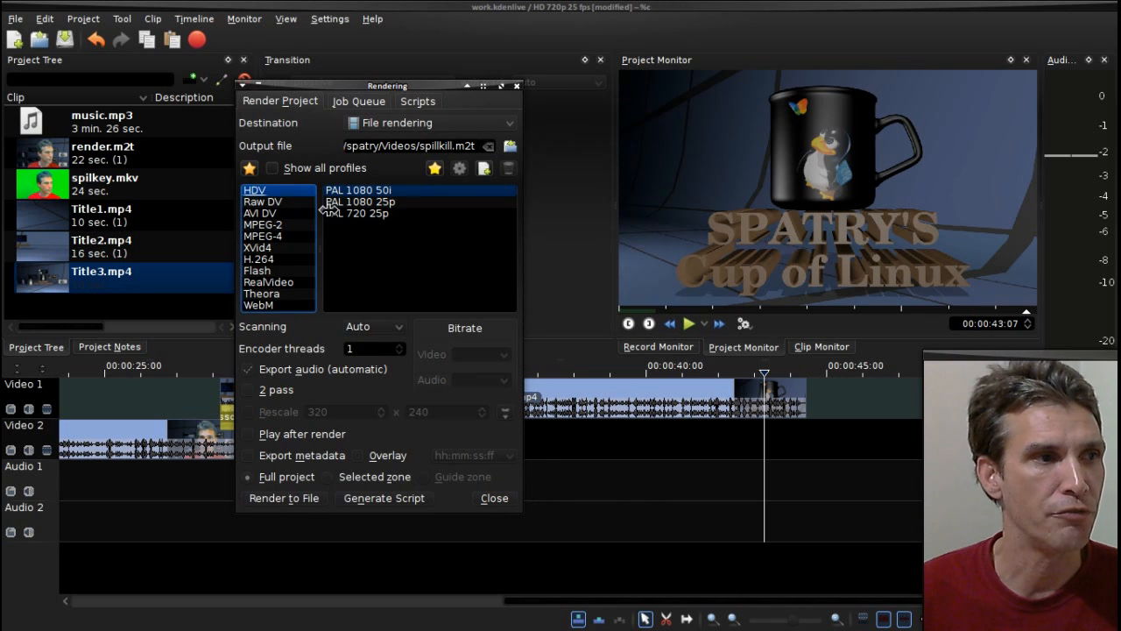
pyautogui.click(355, 214)
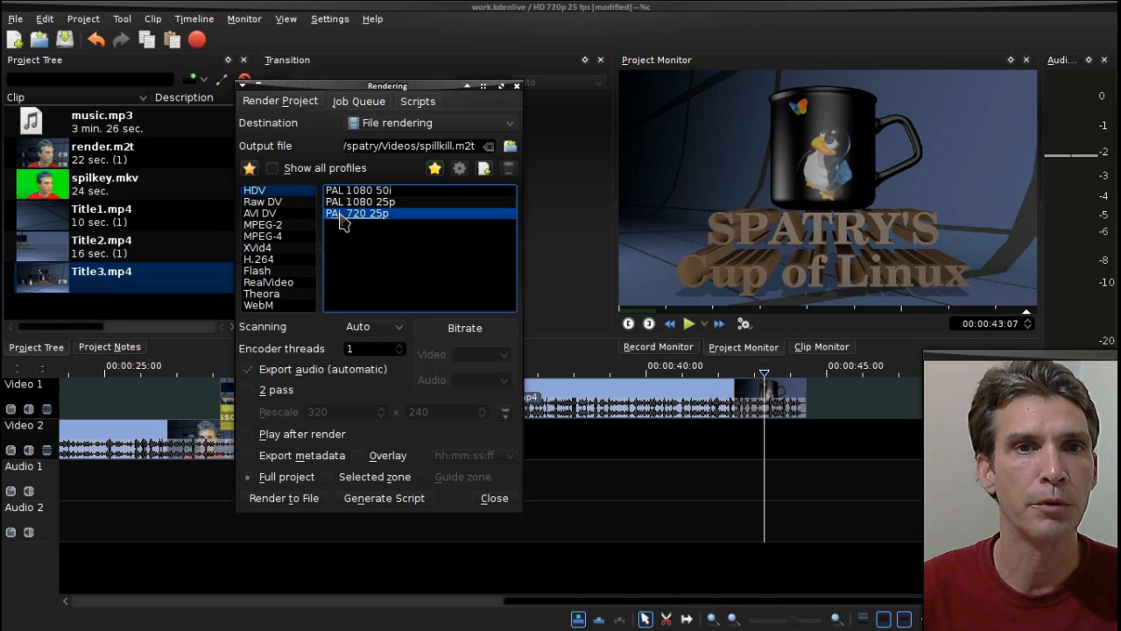
pyautogui.click(263, 235)
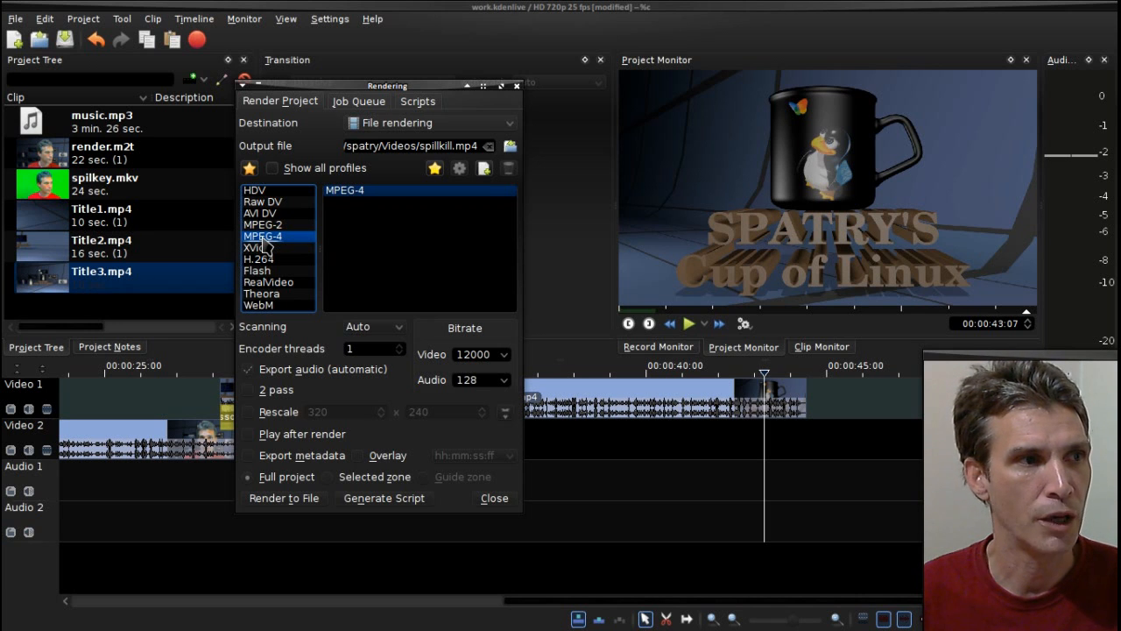
# Switch Destination to Web sites to view its presets, then back to File rendering with HDV
pyautogui.click(430, 122)
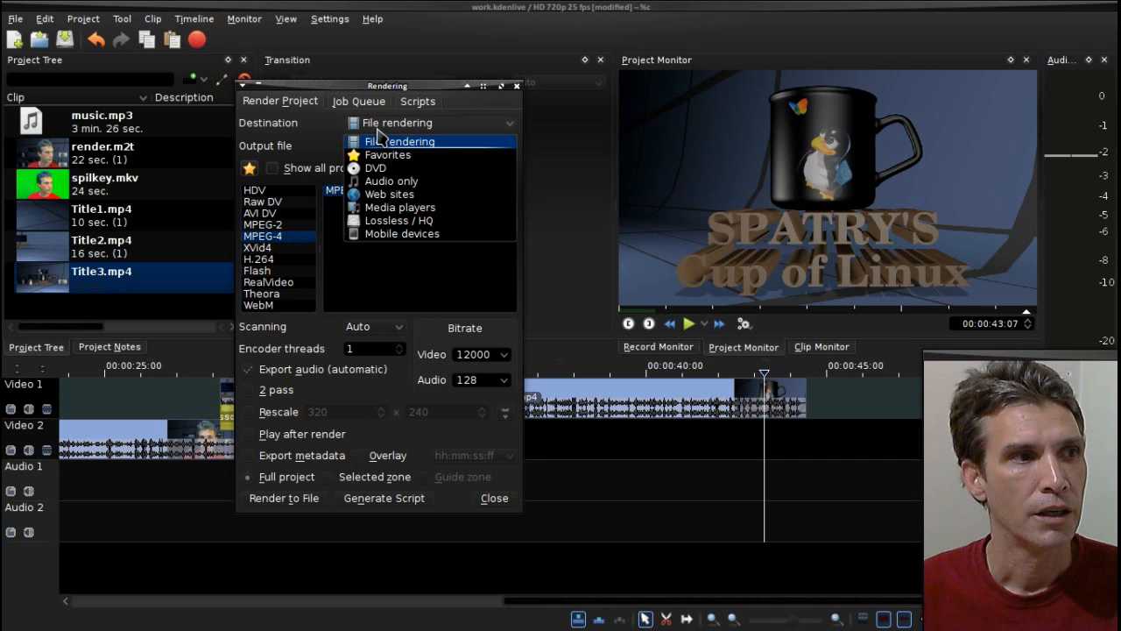
pyautogui.click(405, 140)
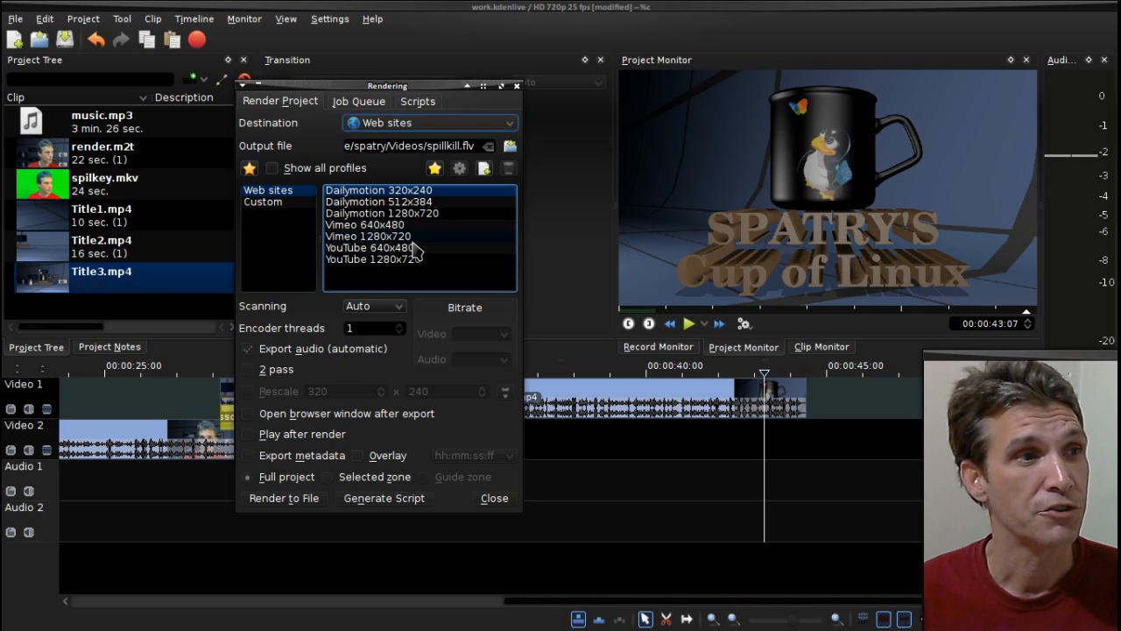
pyautogui.click(429, 123)
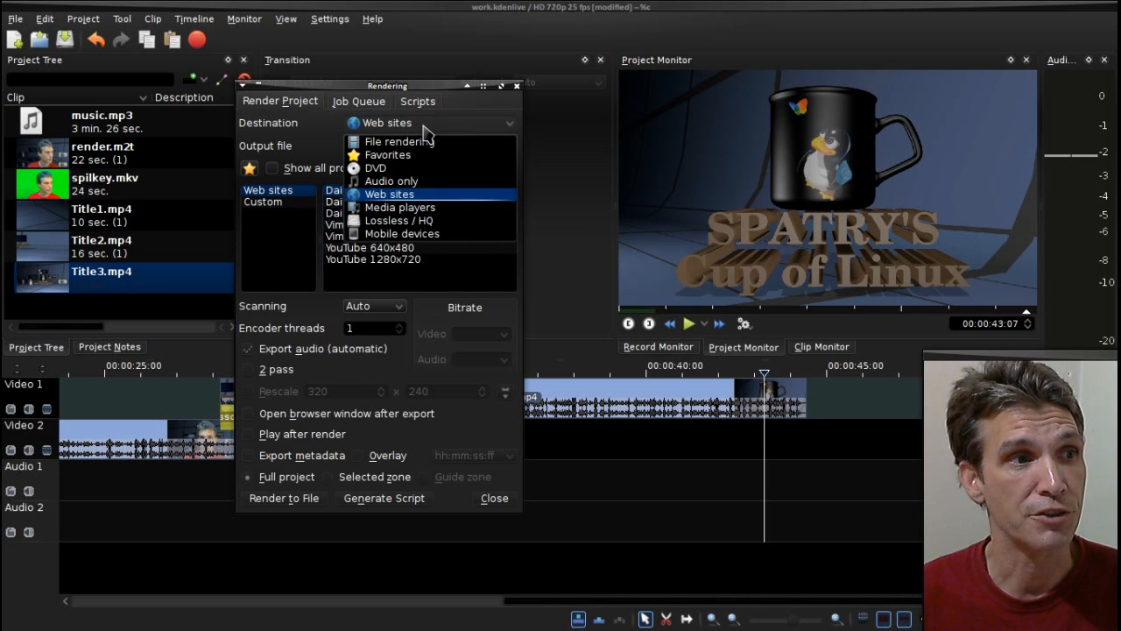
pyautogui.click(399, 140)
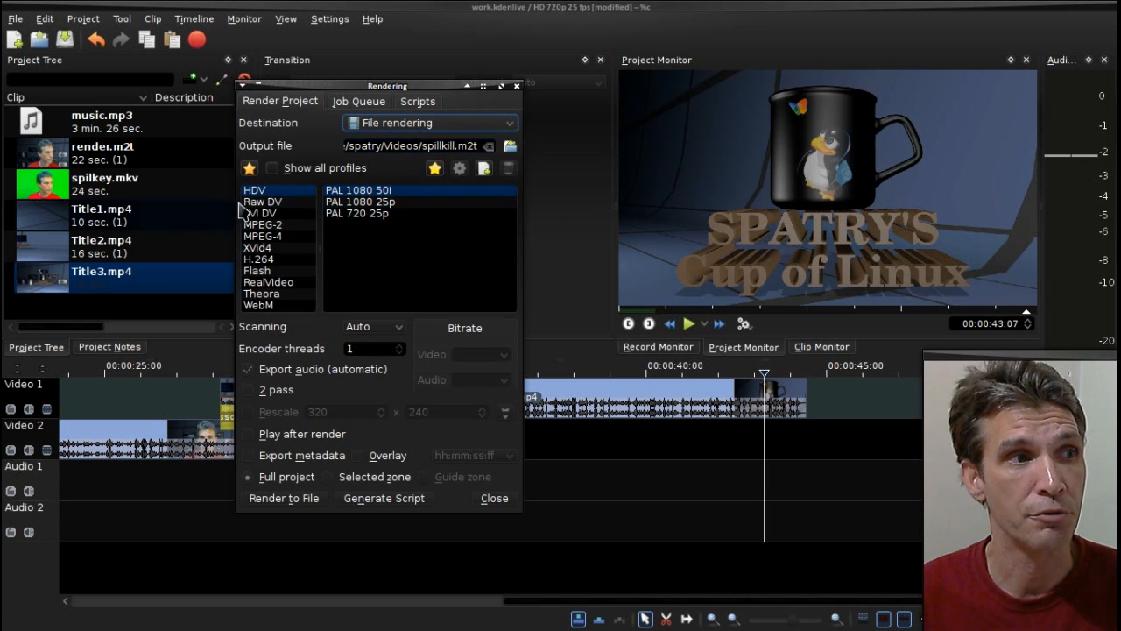